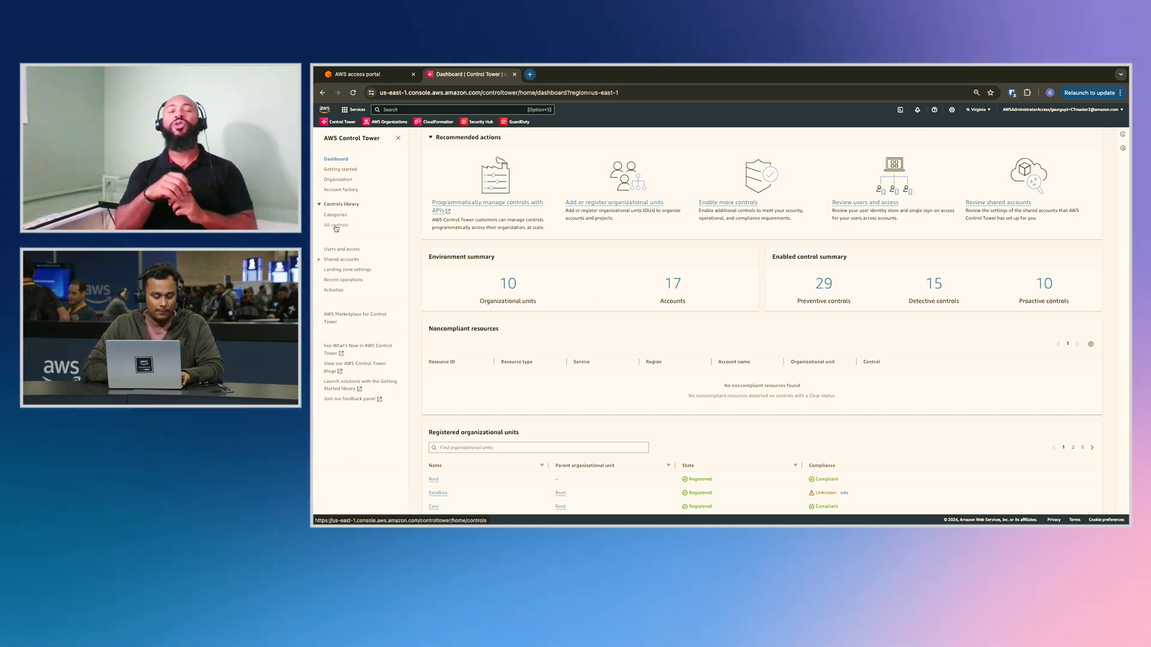
Open the All controls page of the Controls library from the left navigation.
click(335, 224)
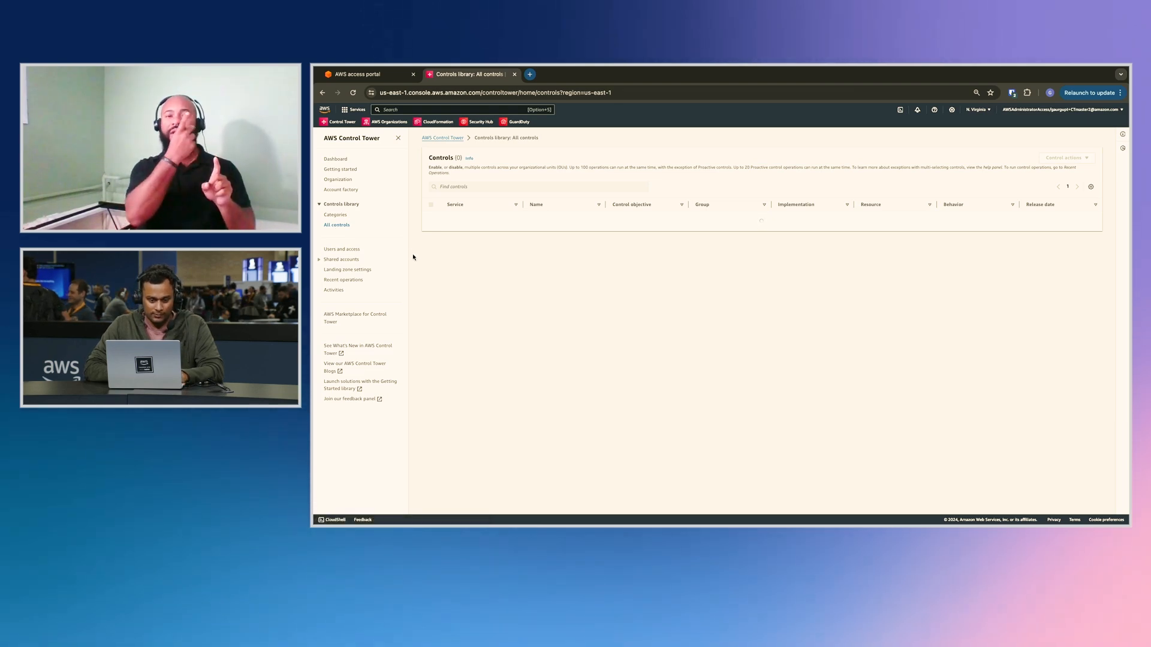